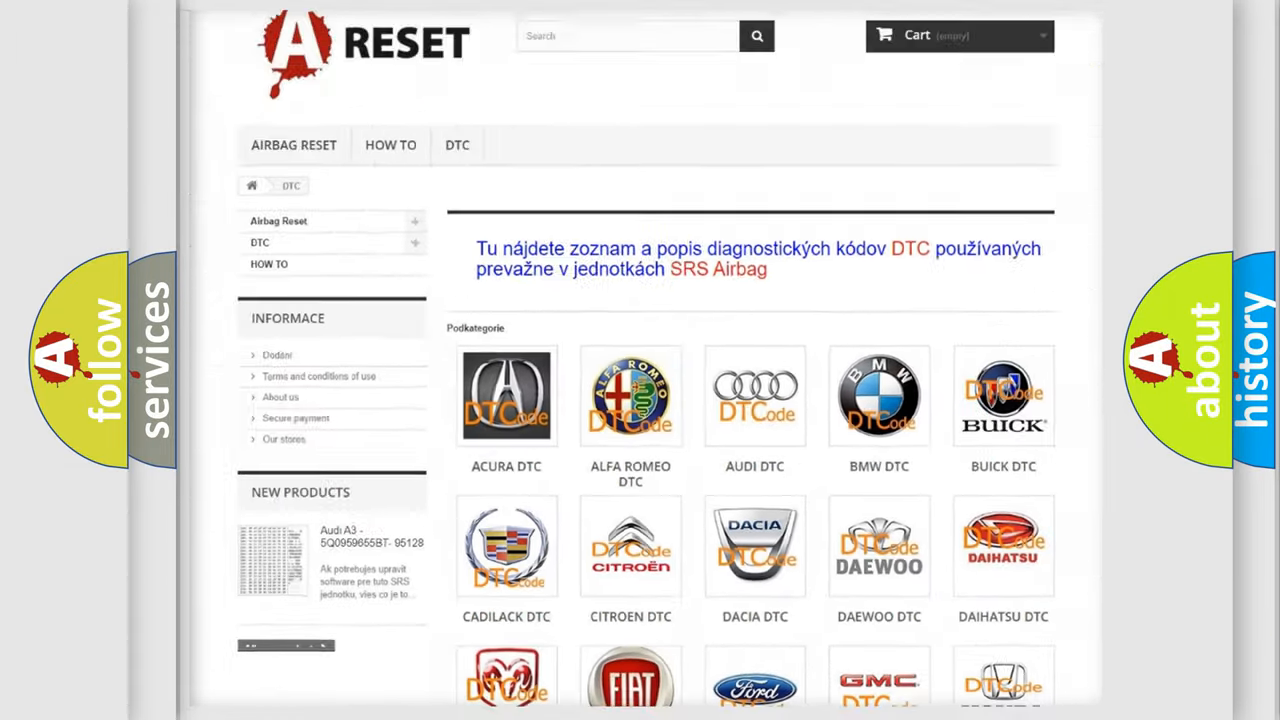
# Go to the Jeep DTC page from the brand overview and scroll through its airbag code list.
pyautogui.scroll(-3)
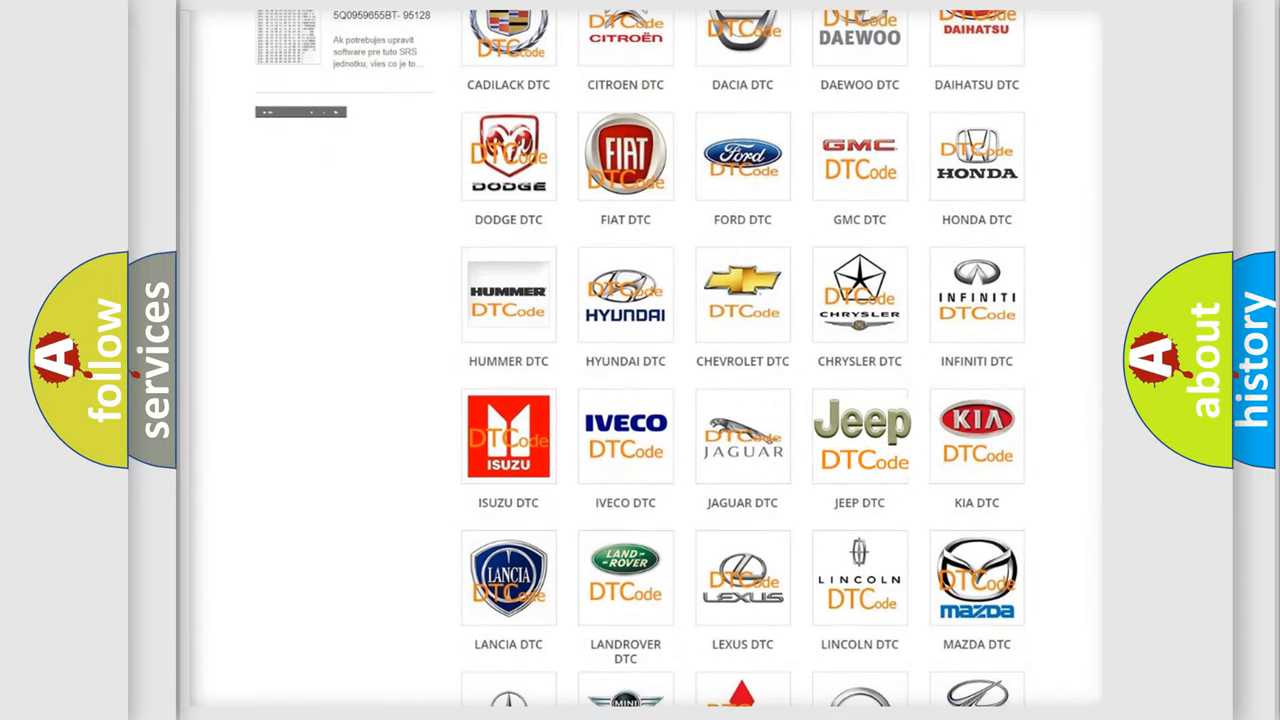
pyautogui.click(860, 436)
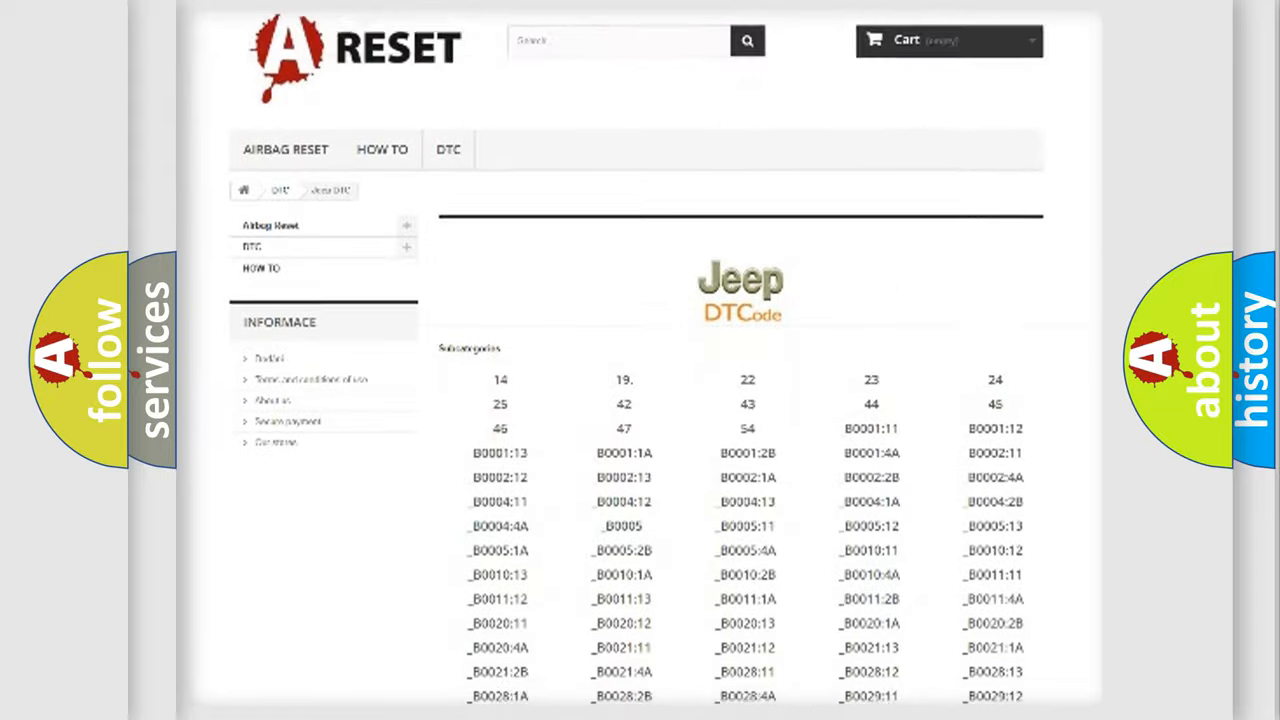
pyautogui.scroll(-3)
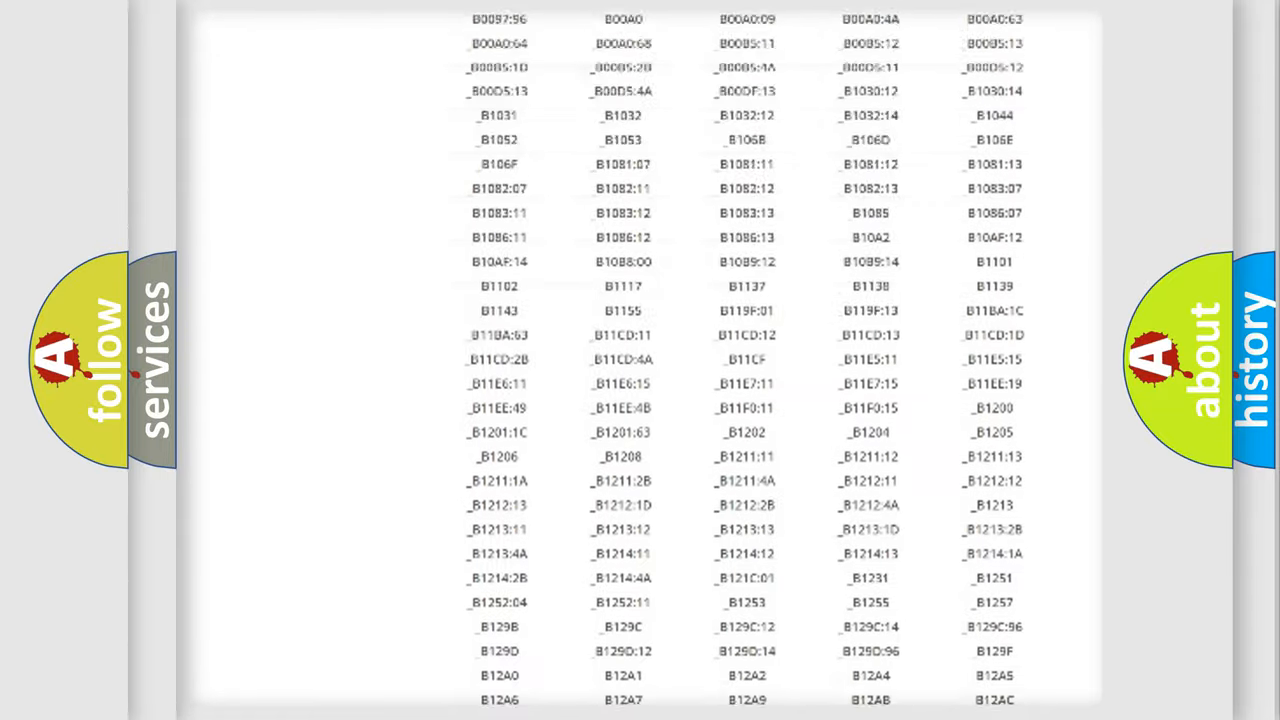
pyautogui.scroll(3)
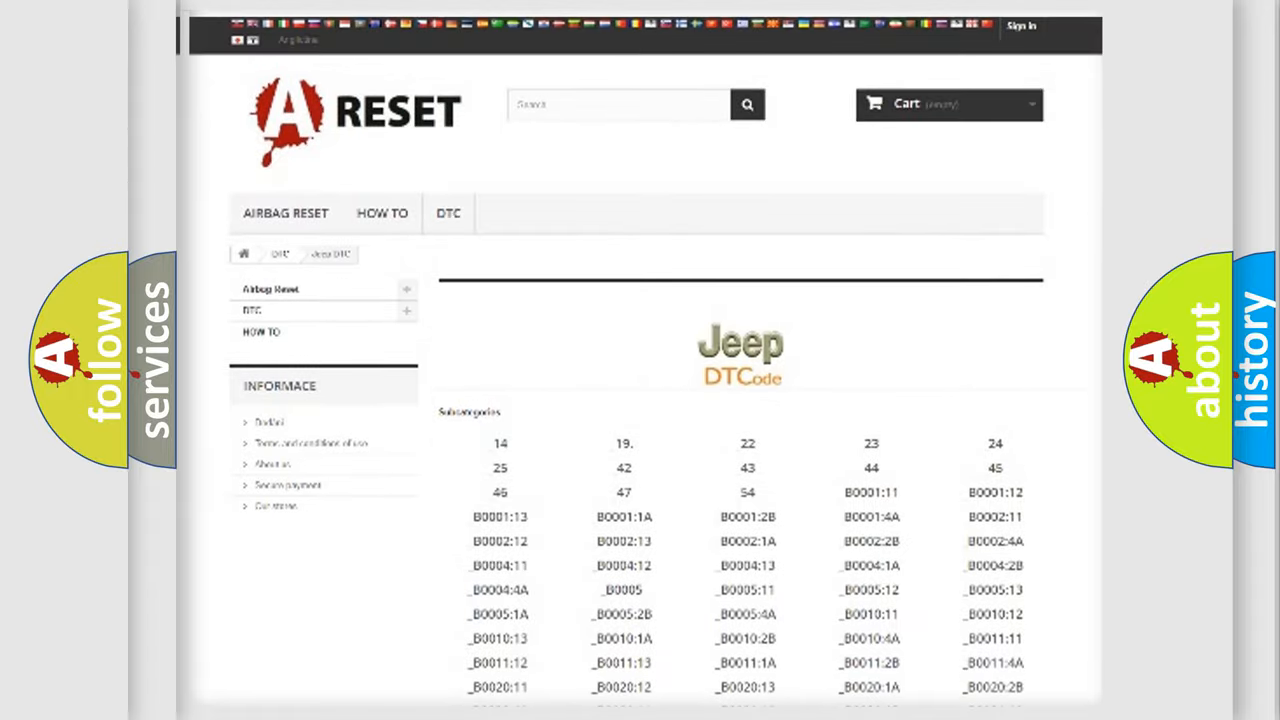